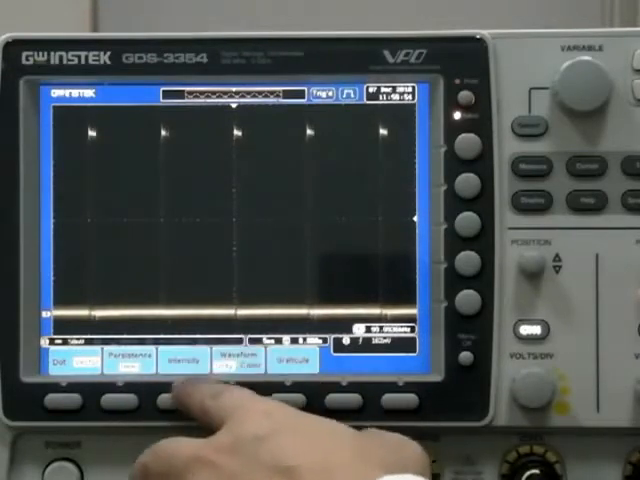
# Change the pulse waveform's display settings, such as persistence and intensity.
pyautogui.click(182, 363)
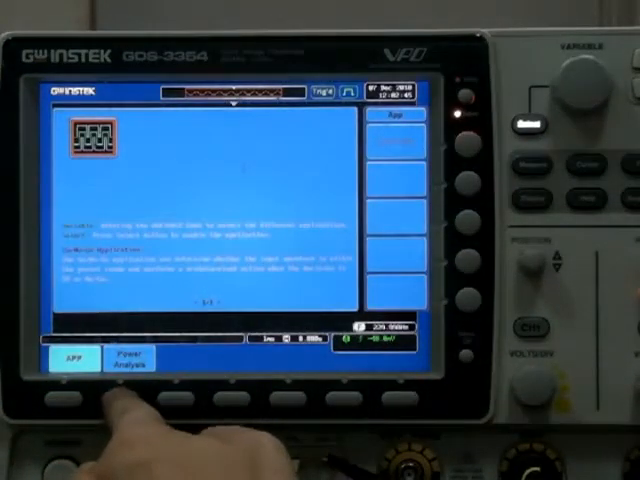
# Show the Power Analysis application list: Power Quality, Harmonics, Ripple, Inrush Current.
pyautogui.click(126, 357)
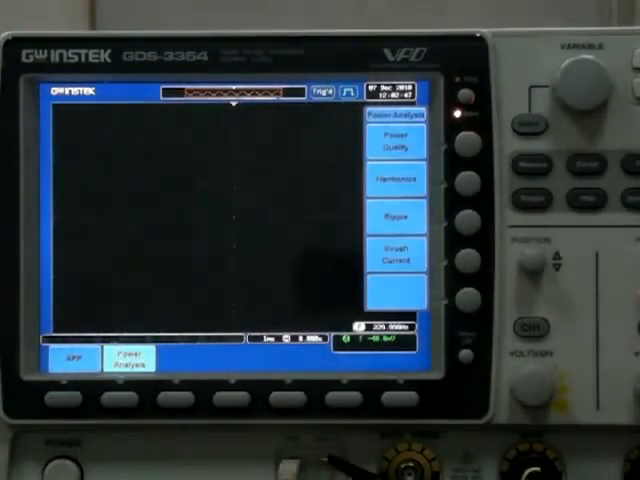